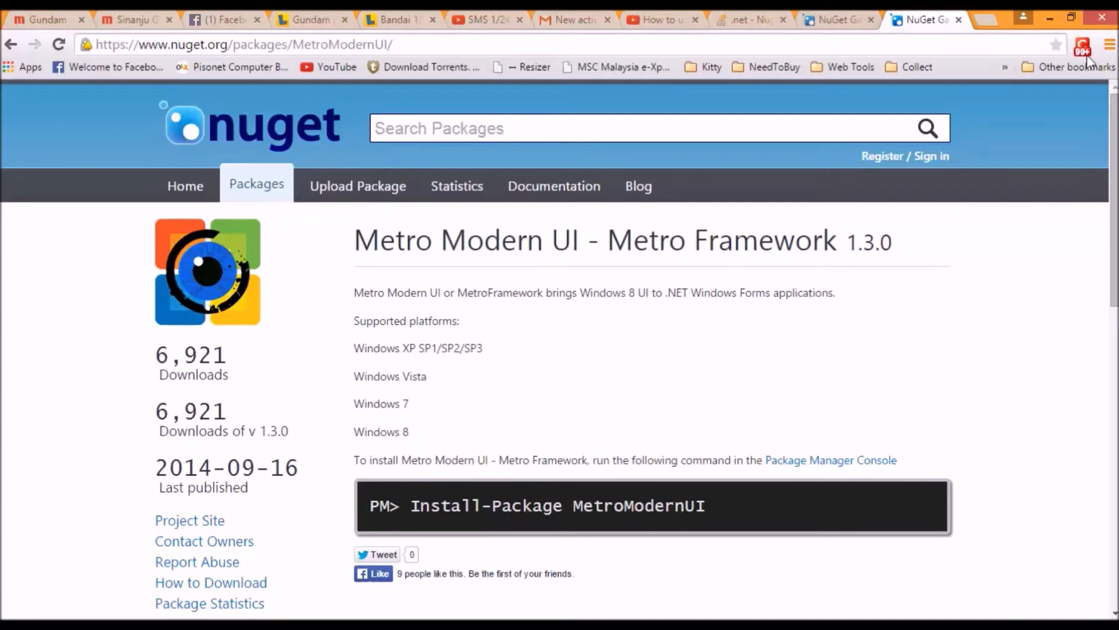
Select the MetroModernUI name in the address, then copy the api/v1/package/MetroModernUI/ URL from Notepad.
double_click(329, 44)
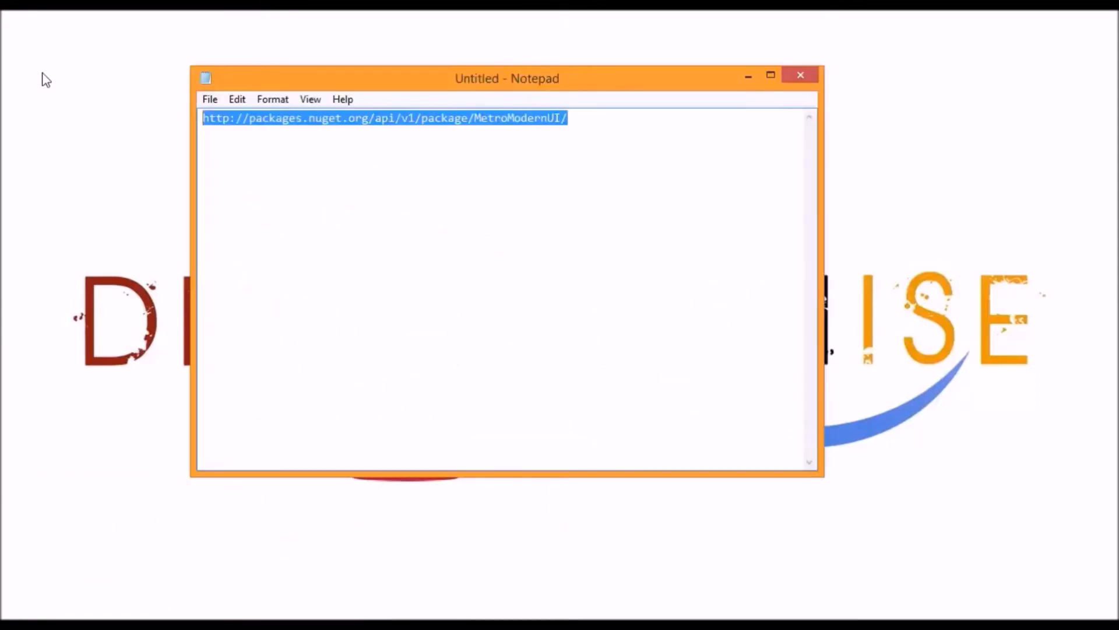
right_click(386, 118)
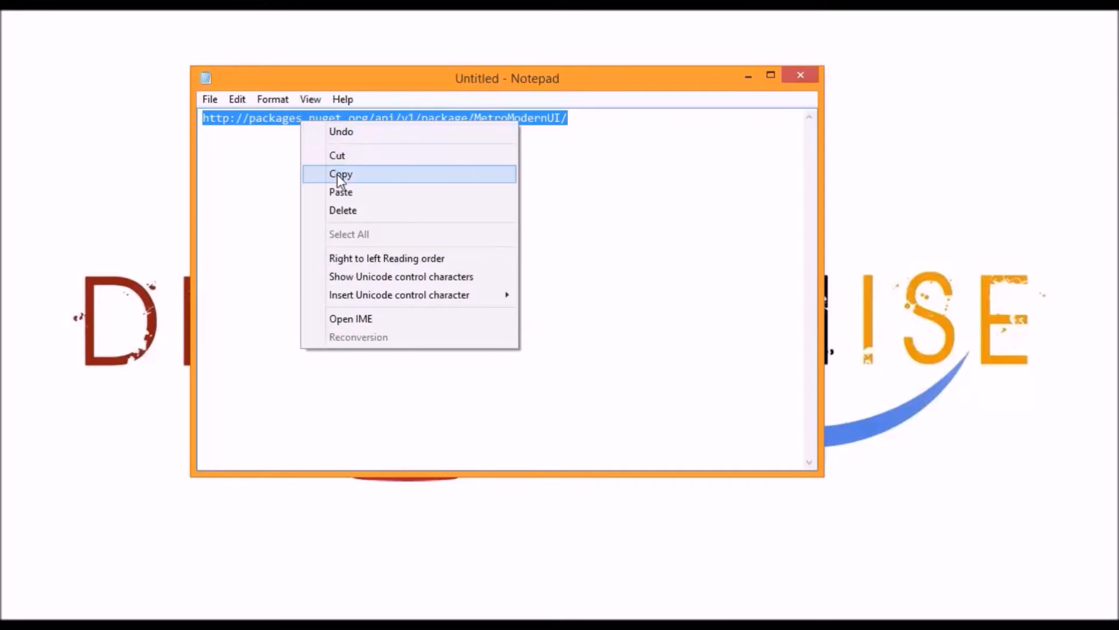
click(341, 173)
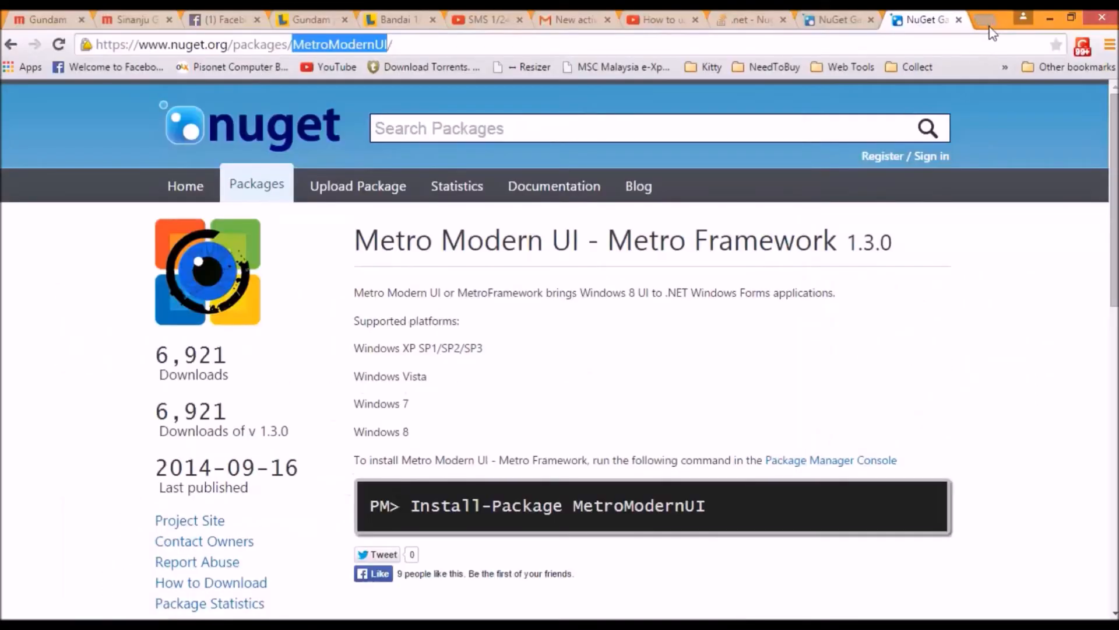
Paste the NuGet download URL in a new tab to fetch metromodernui.1.3.0.nupkg and show its download options.
click(970, 20)
text(packages.nuget.org/api/v1/package/MetroModernUI/)
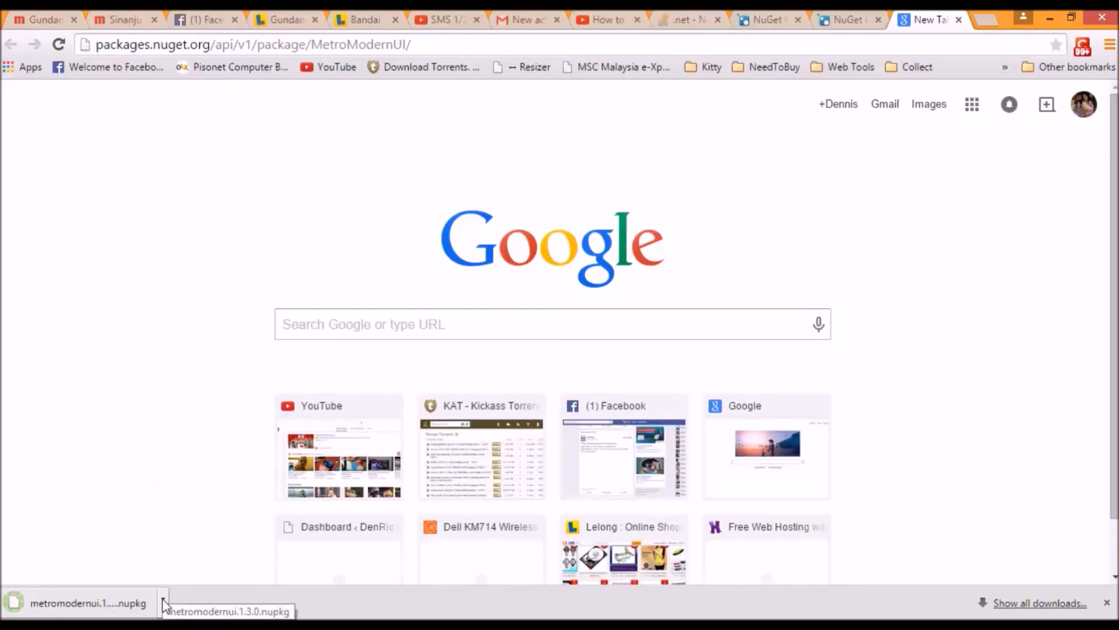
click(163, 603)
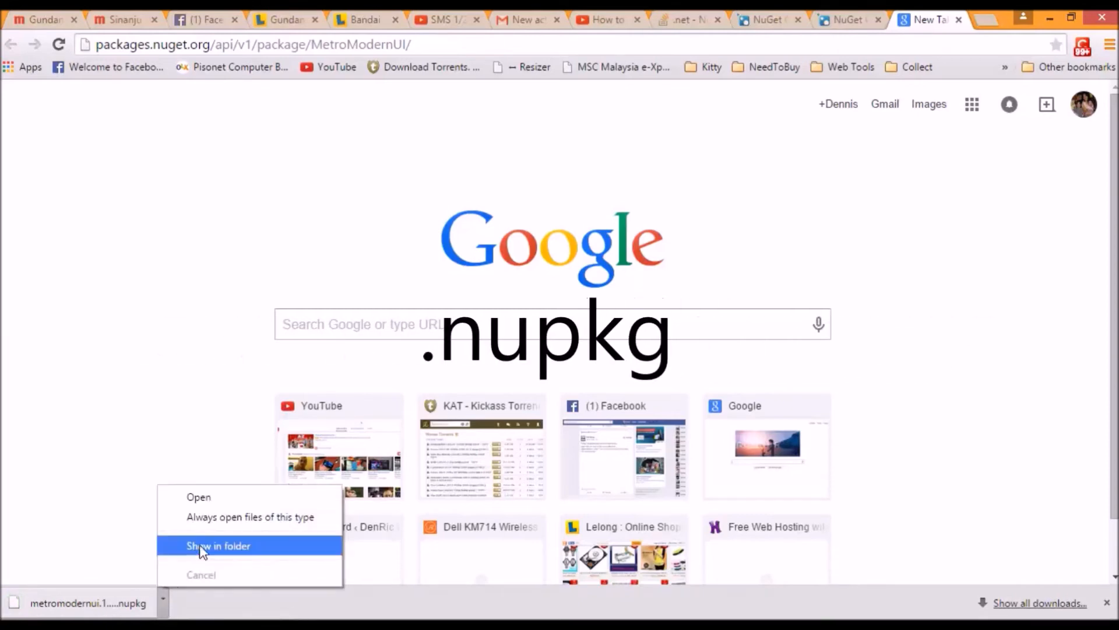
mouse_move(225, 500)
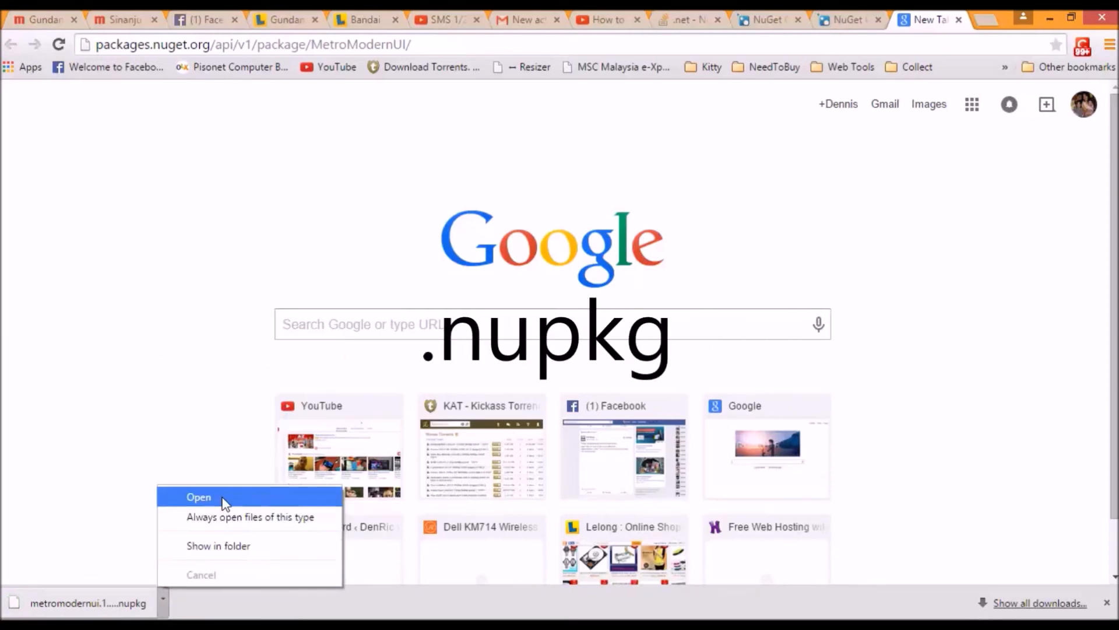
mouse_move(218, 546)
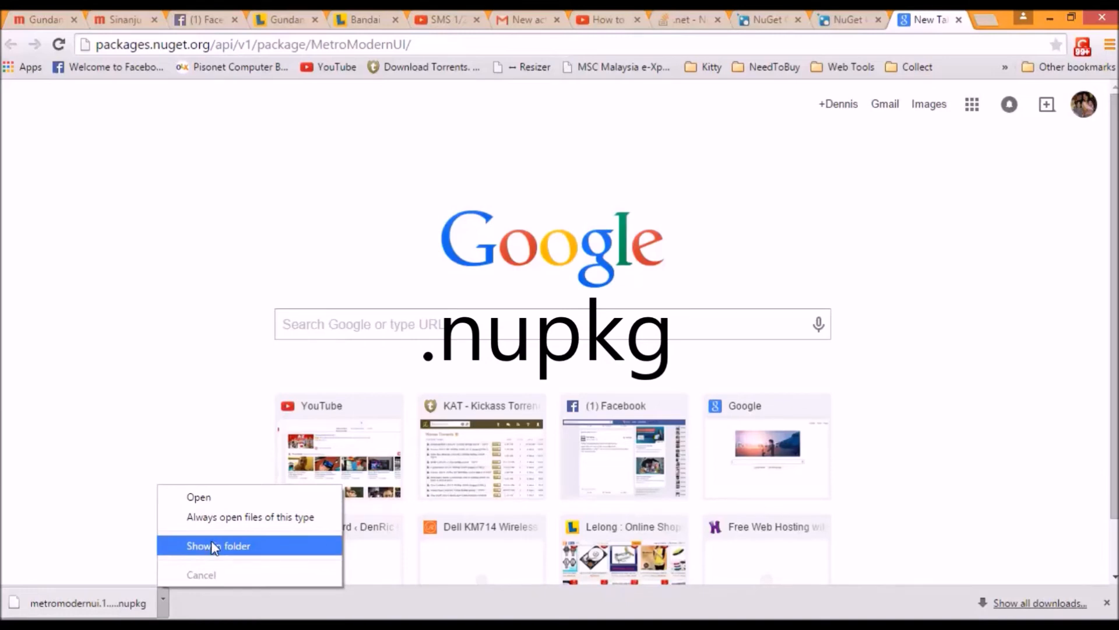
Show the package in Downloads and rename metromodernui.1.3.0.nupkg to metromodernui.1.3.0.zip, accepting the extension change.
click(218, 546)
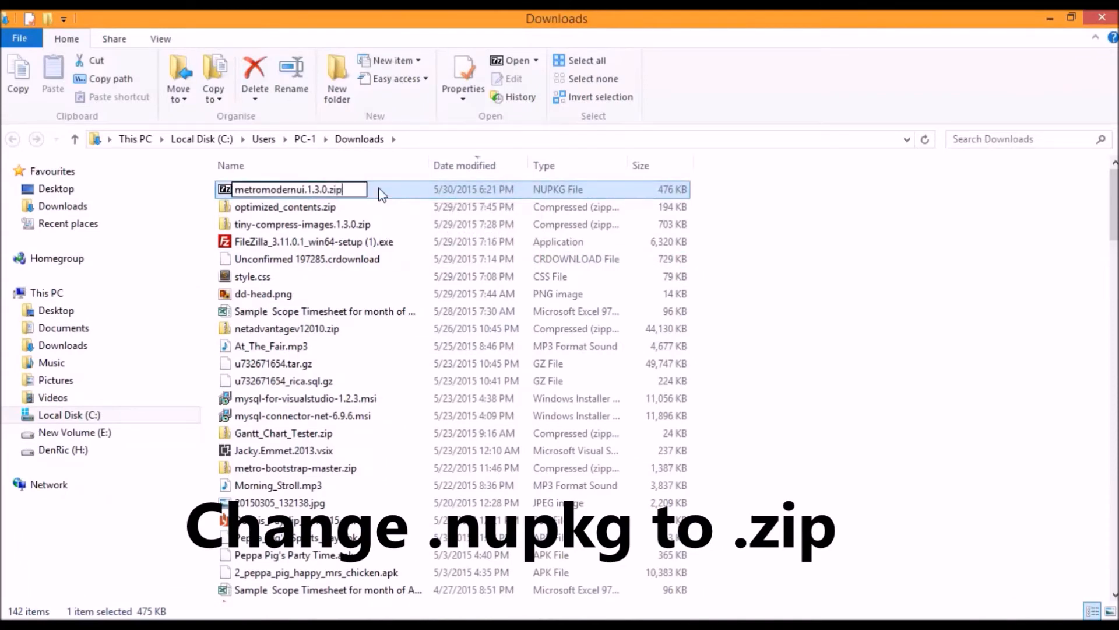
key(Enter)
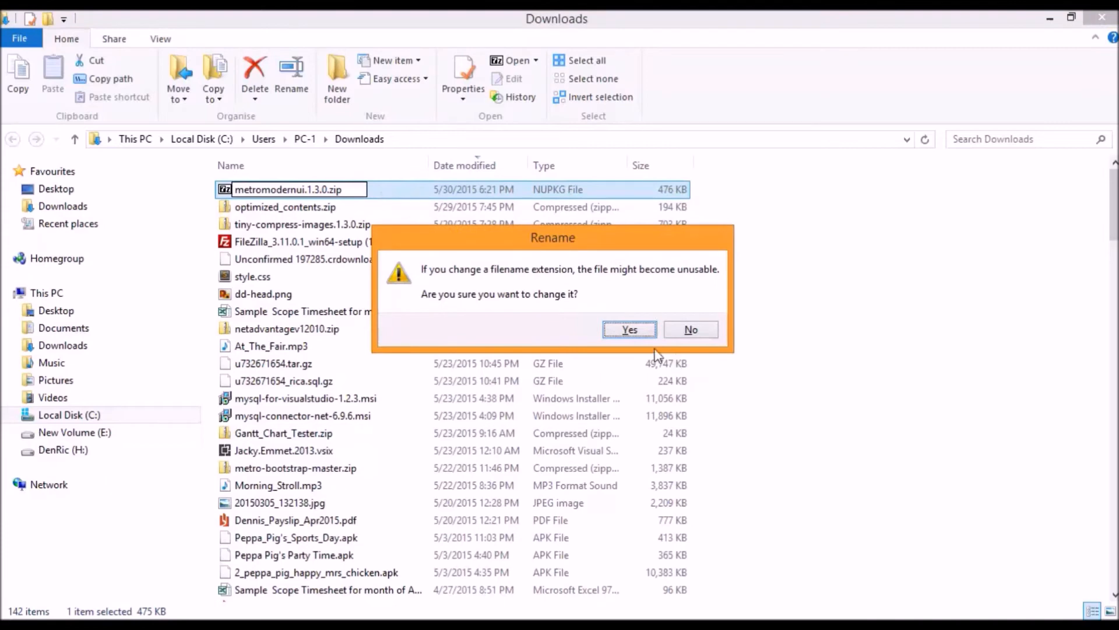
click(628, 329)
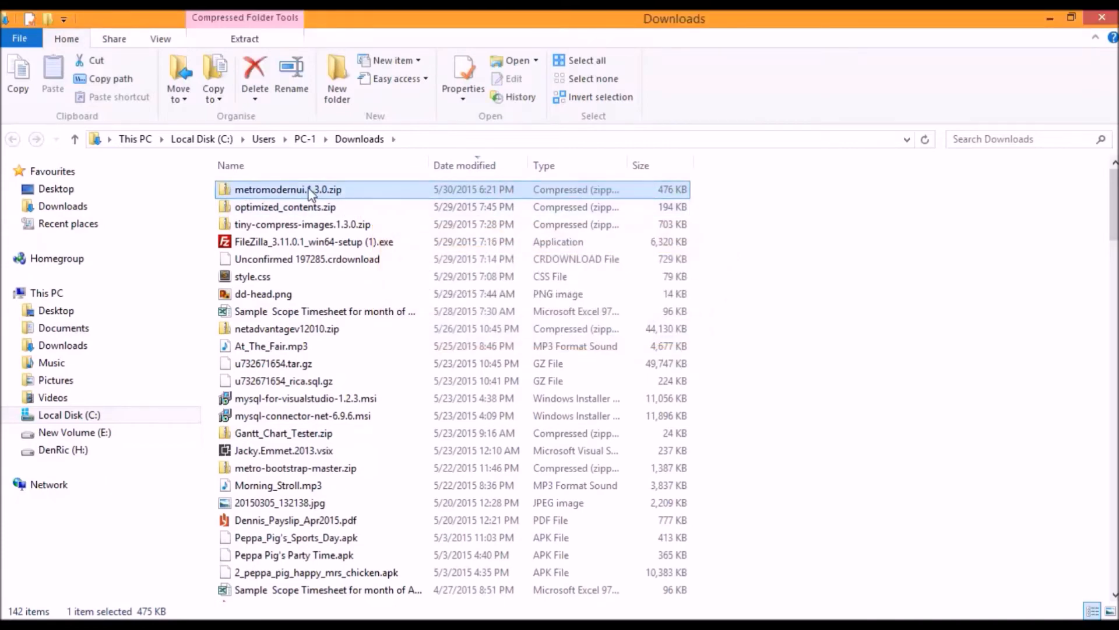
Browse into metromodernui.1.3.0.zip through lib and net to reveal the three MetroFramework DLLs.
double_click(288, 189)
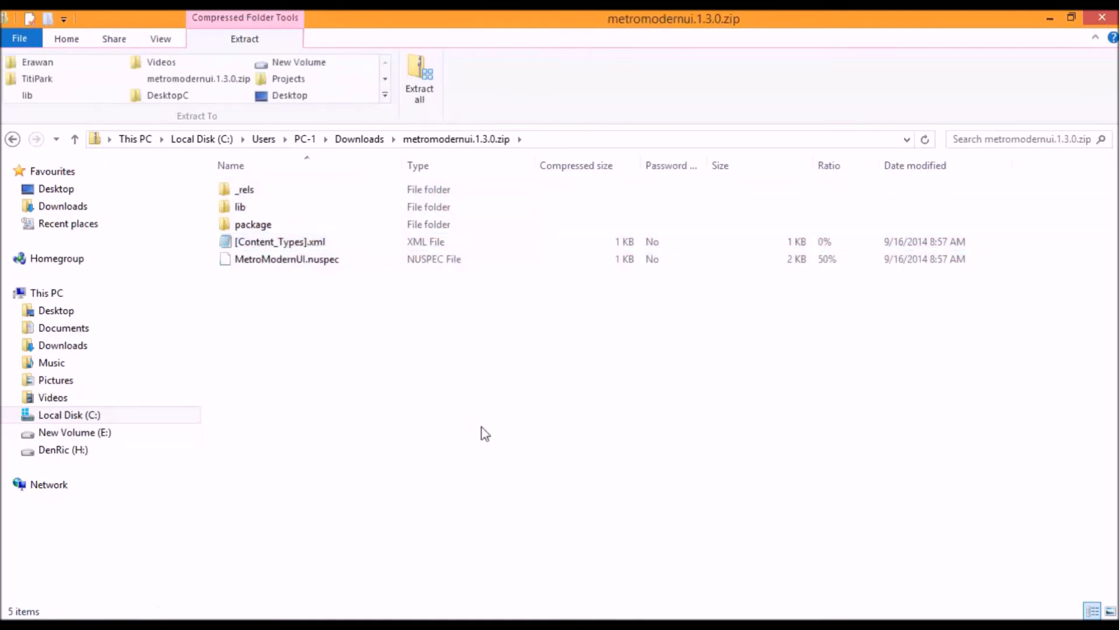
double_click(240, 207)
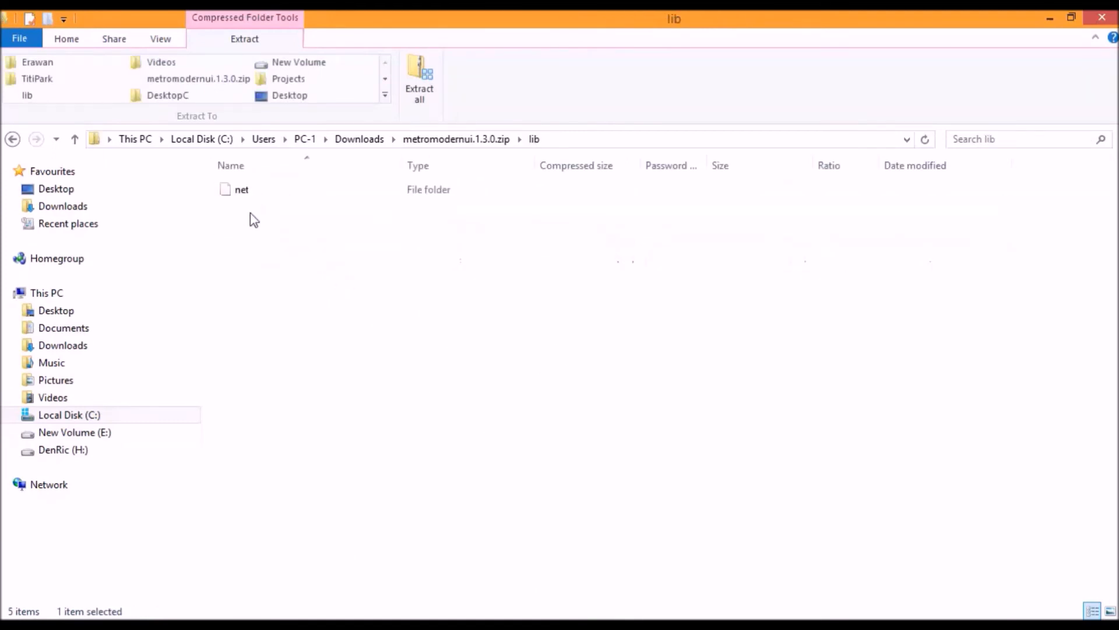
double_click(241, 189)
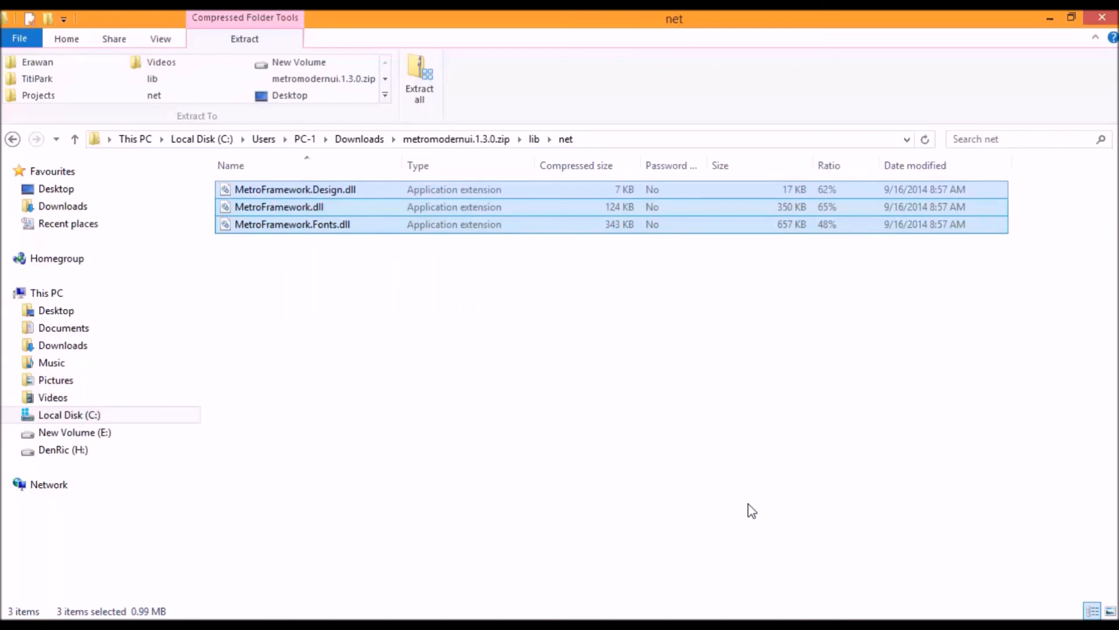
mouse_move(791, 514)
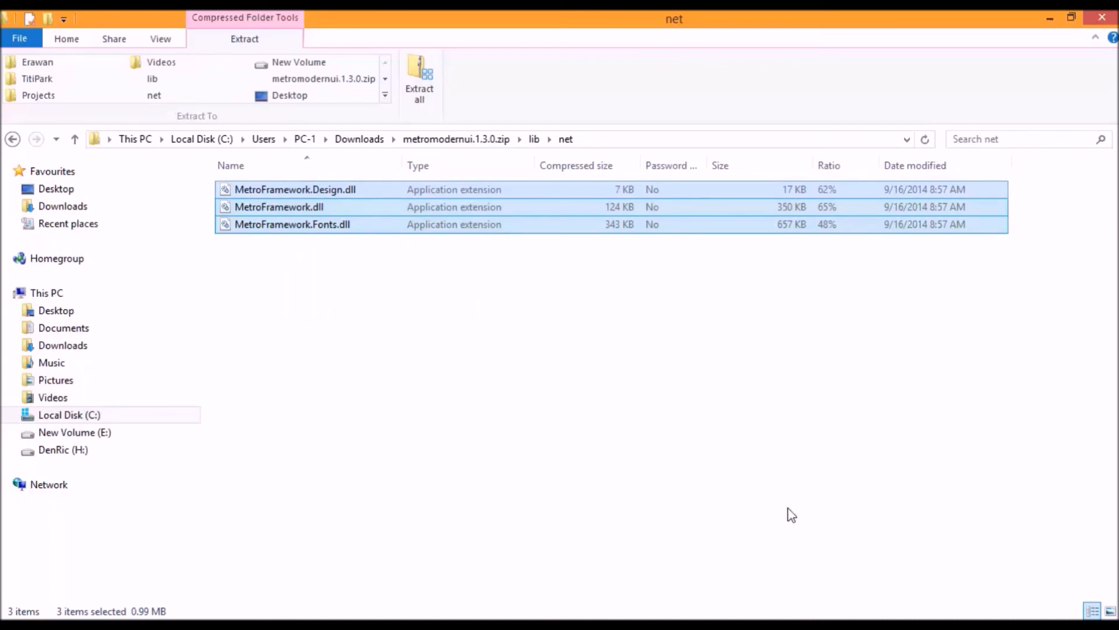